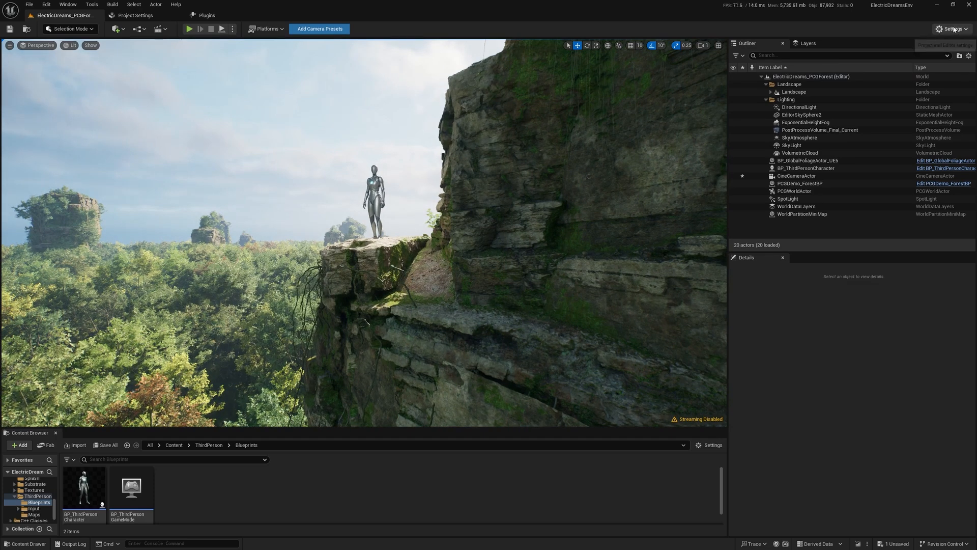
Step: Select the CineCameraActor in the Outliner to show its Details and viewport preview
left_click(205, 15)
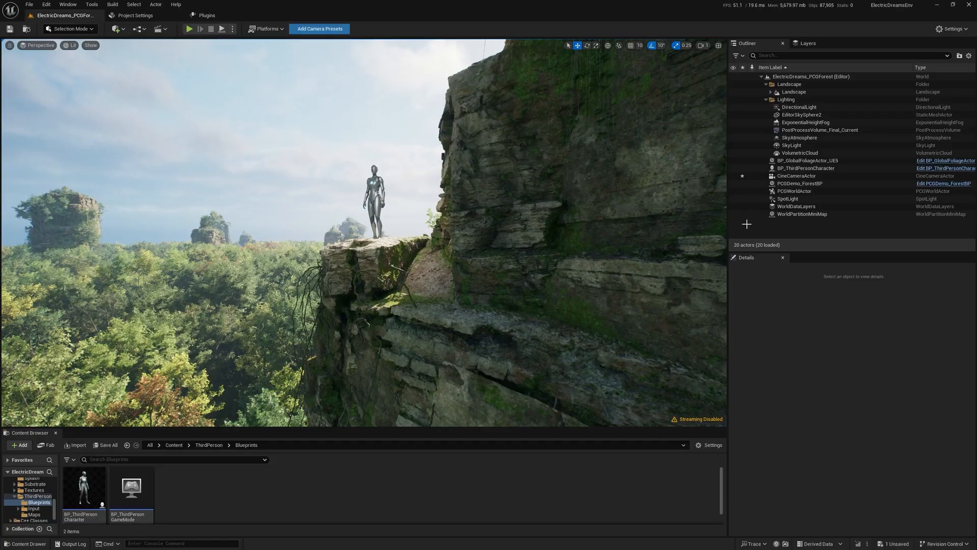
left_click(796, 176)
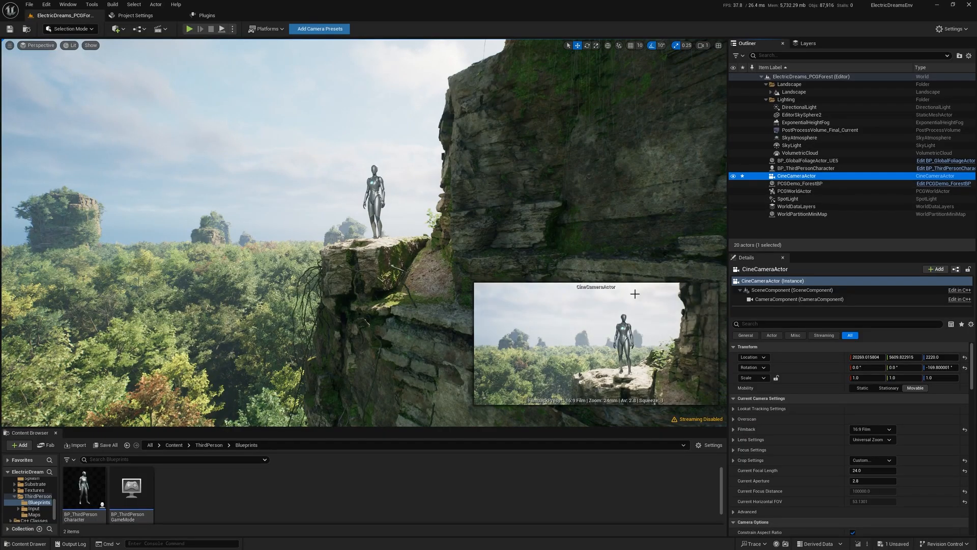
left_click(888, 428)
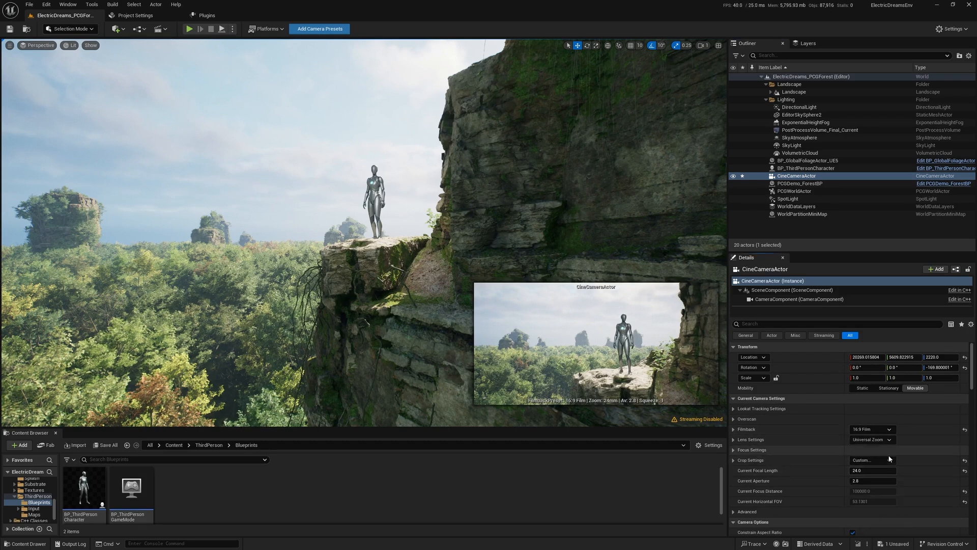
left_click(873, 428)
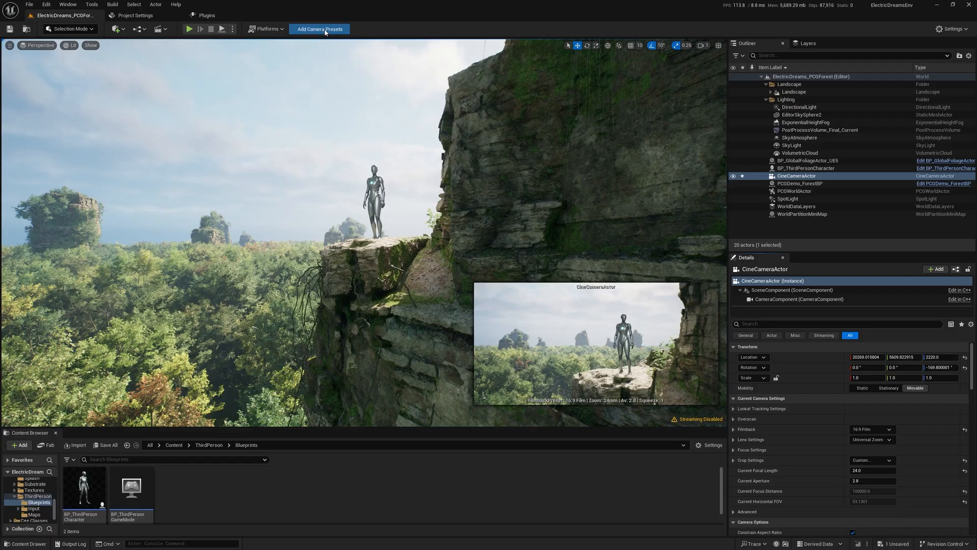
Step: Add the camera presets to the project and accept the restart-required notice
left_click(319, 28)
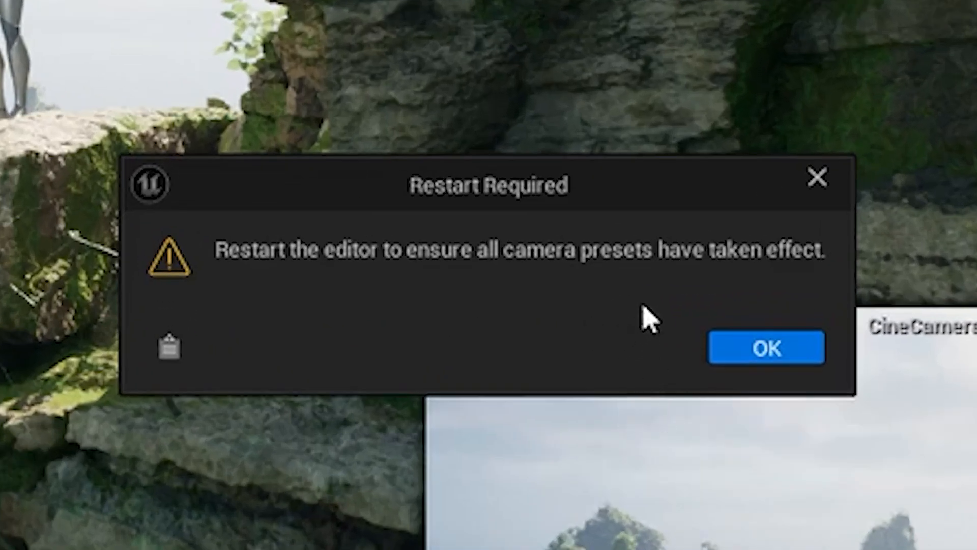
left_click(765, 347)
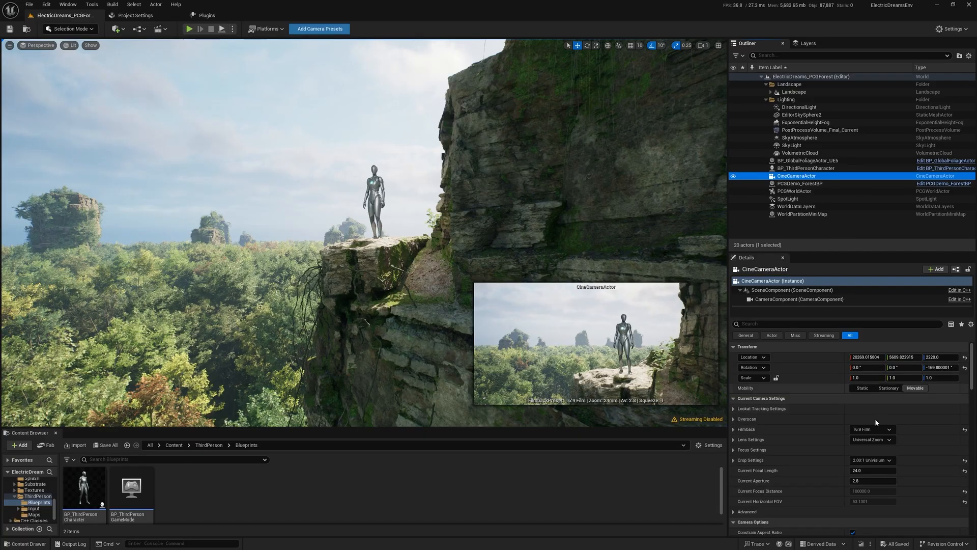
Step: Choose the ARRI Alexa 65 preset from the Filmback list, keeping crop at 2.00:1 Univisium
left_click(871, 429)
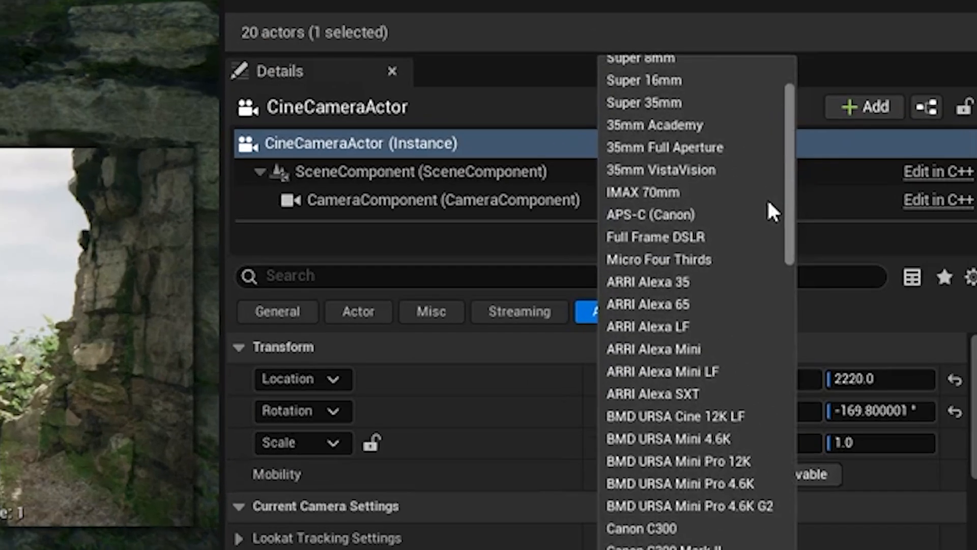
scroll("down", 3)
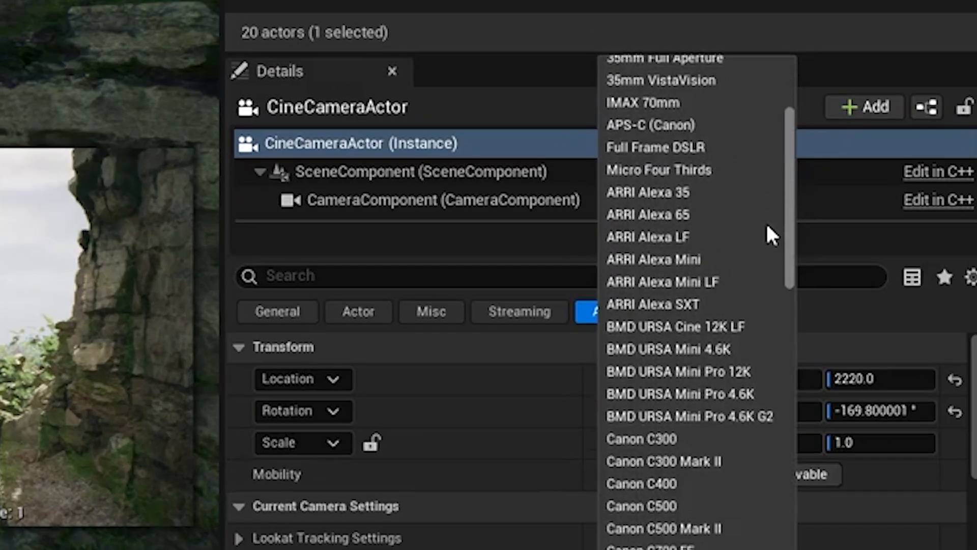
scroll("down", 3)
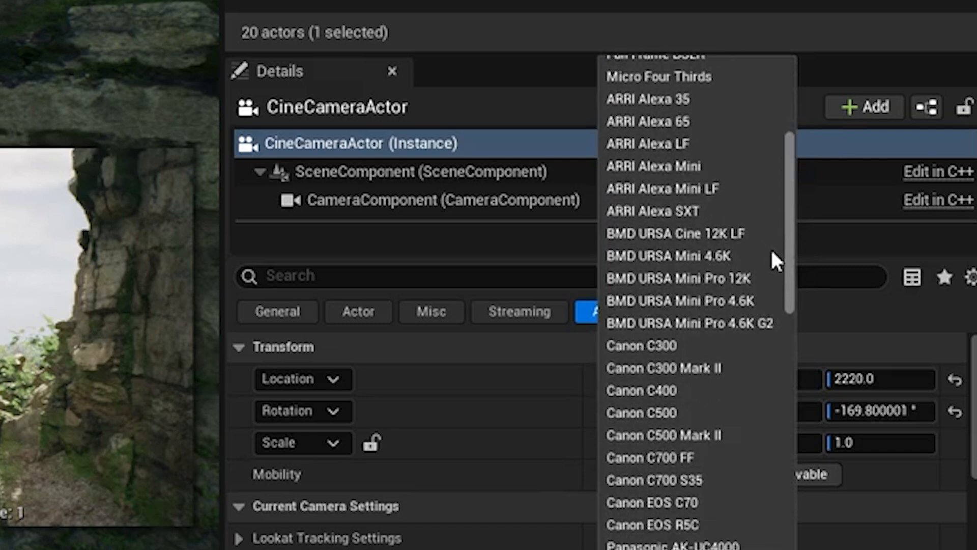
scroll("down", 3)
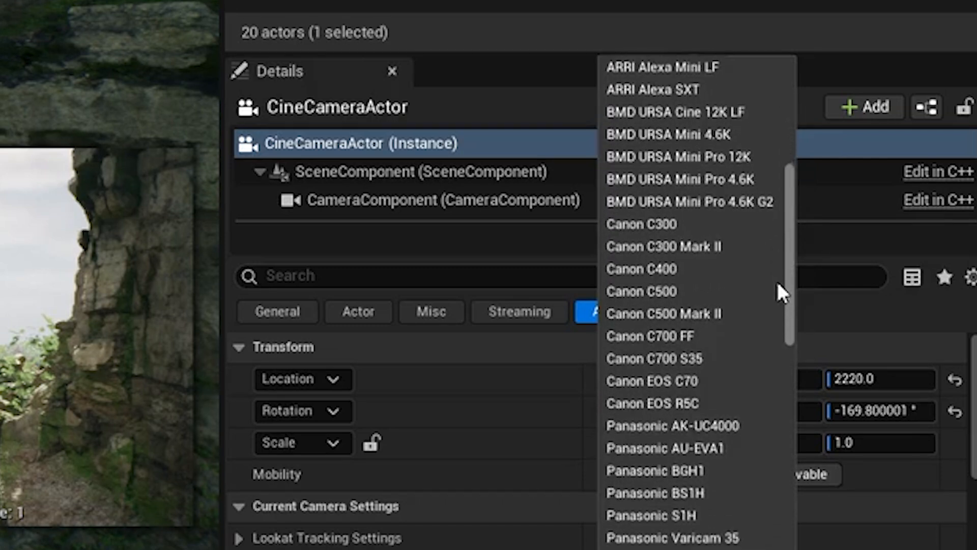
scroll("down", 3)
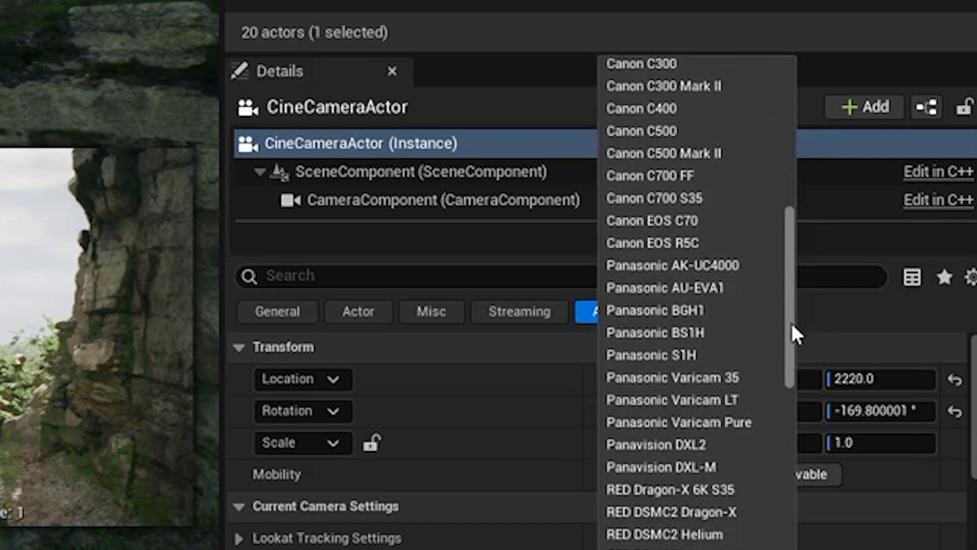
scroll("down", 3)
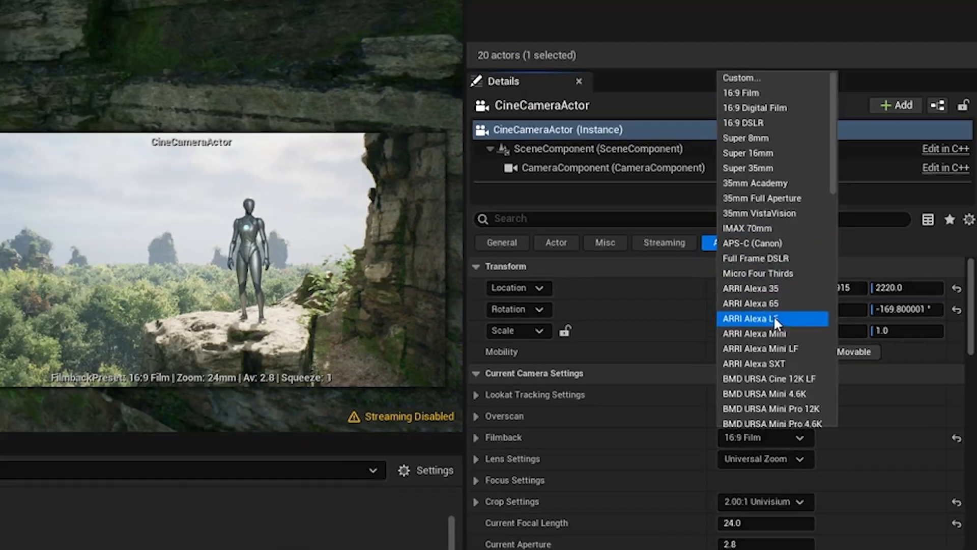
left_click(753, 303)
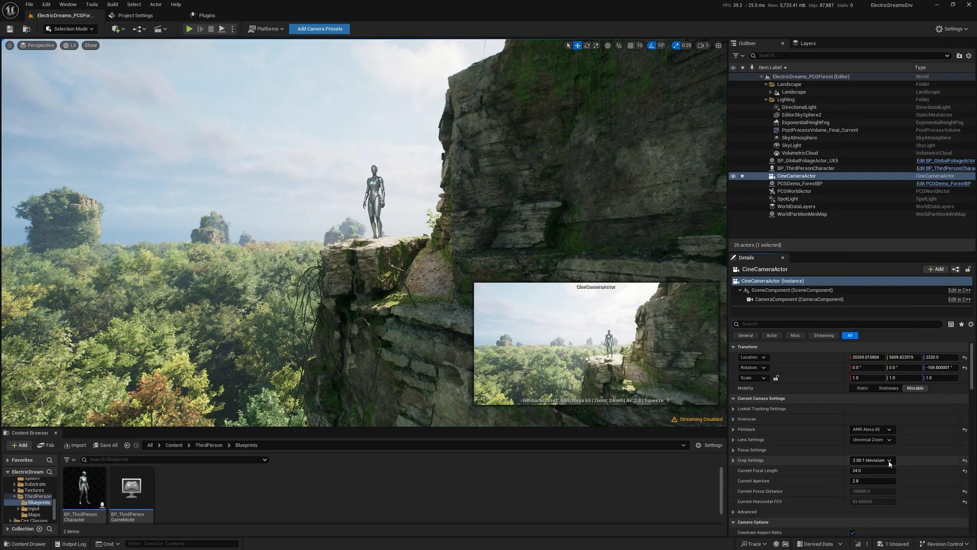
Step: Set the Crop Settings to 2.76:1 Ultra Panavision, letterboxing the camera preview
left_click(872, 460)
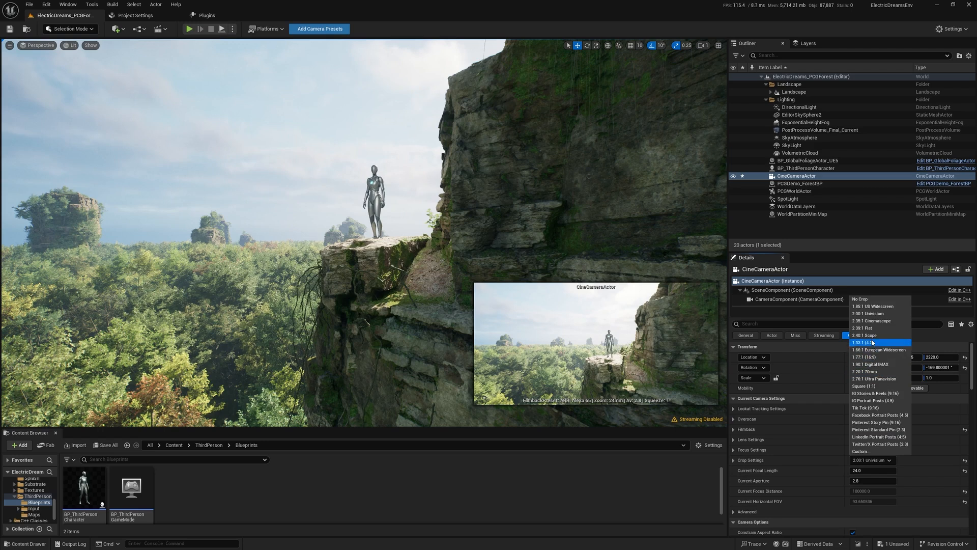
mouse_move(873, 378)
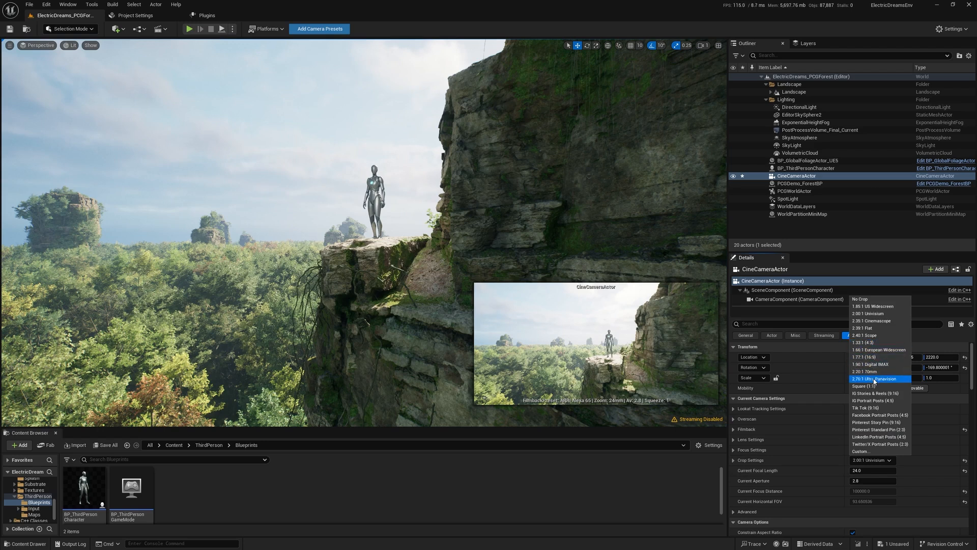
left_click(873, 378)
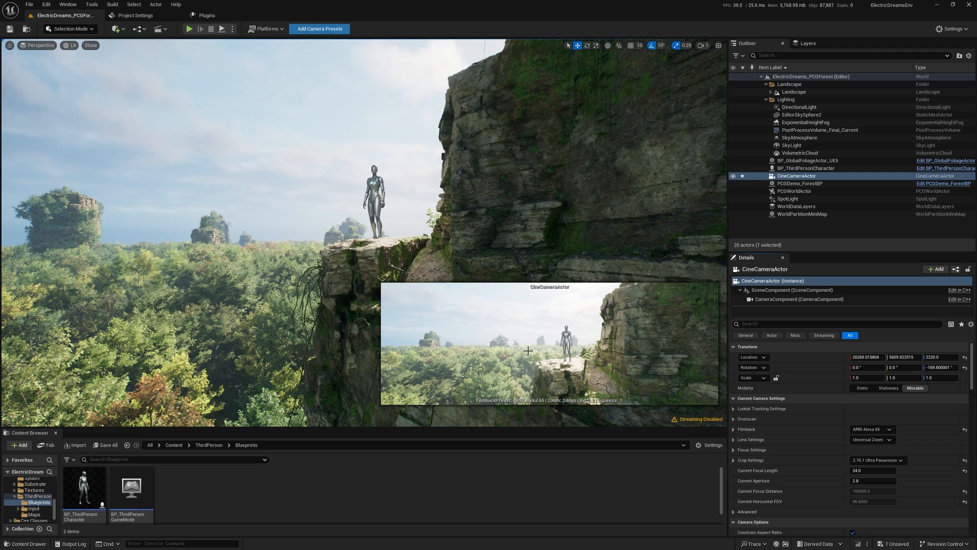
mouse_move(647, 357)
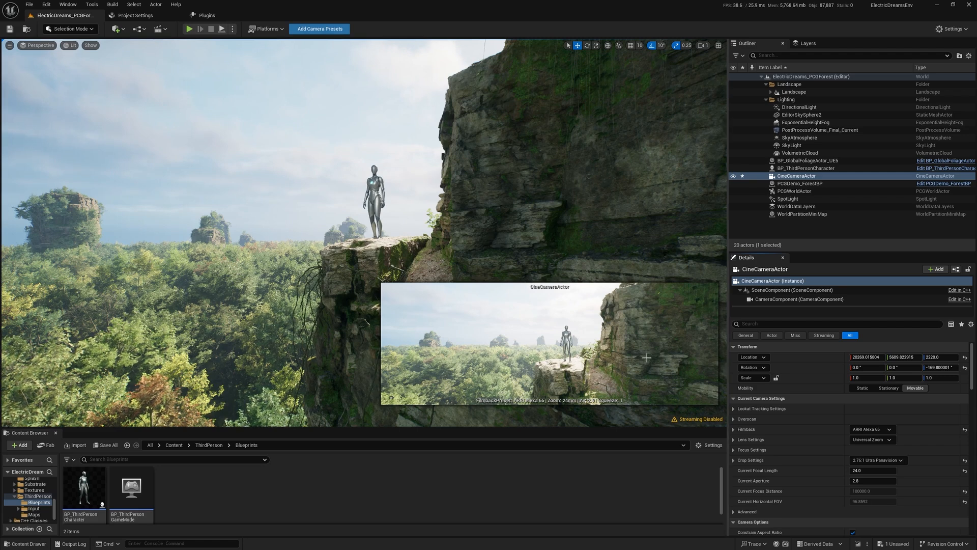